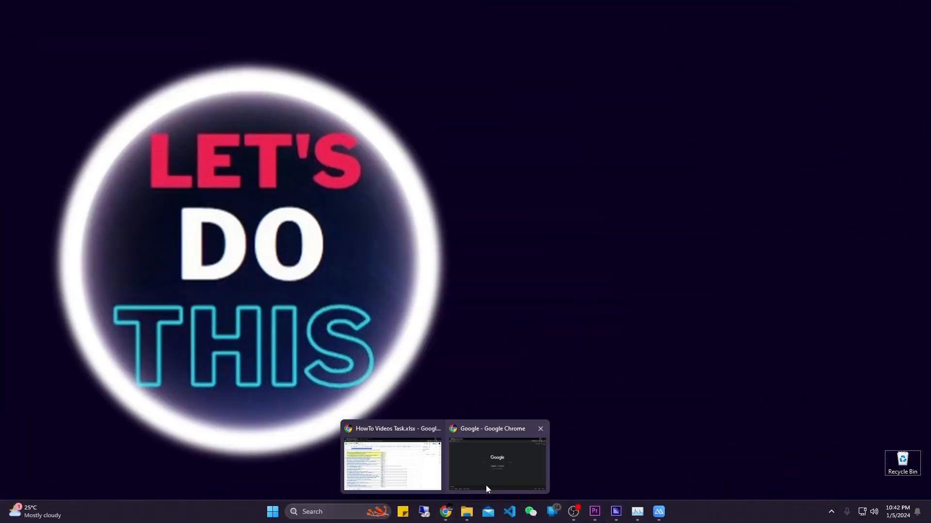
Bring the Chrome window showing the Google homepage to the front.
left_click(497, 464)
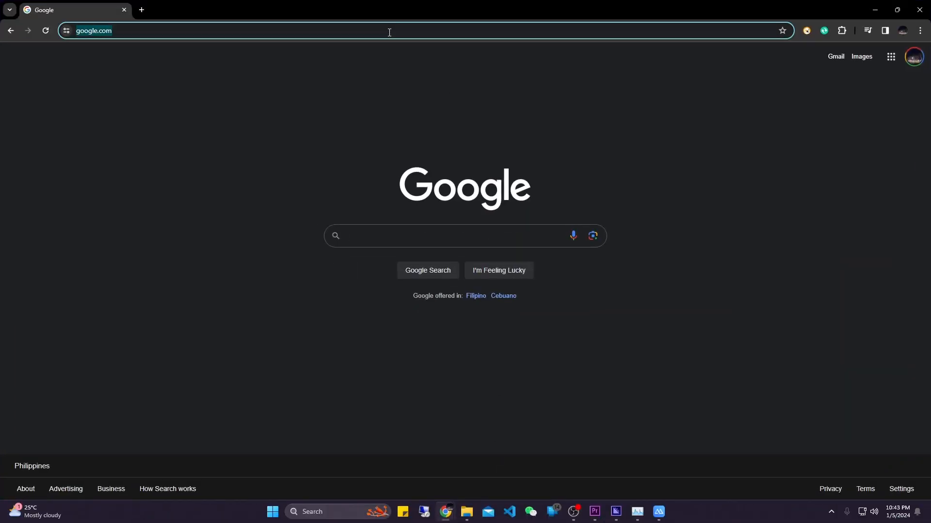
Go to youtube.com and choose the Chito Miranda & Darius Semaña Treehouse Pod episode.
type("youtube.com")
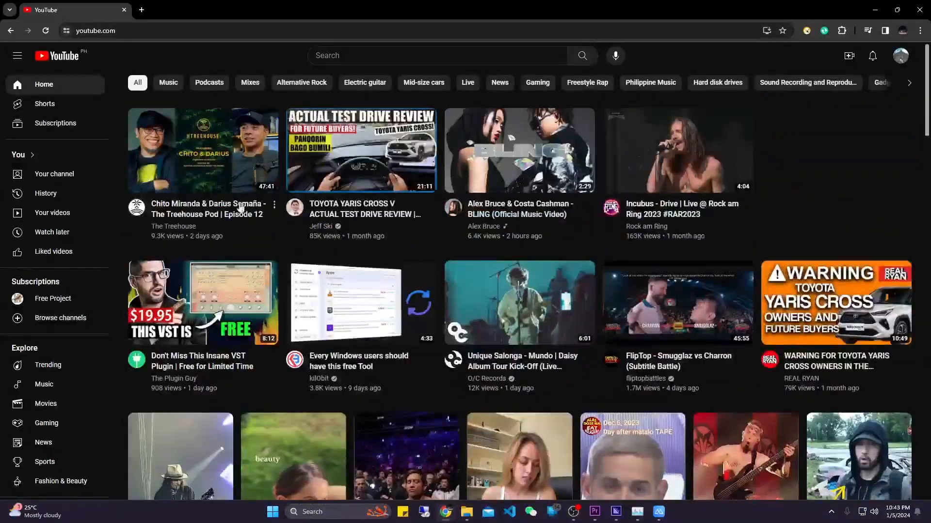
left_click(203, 150)
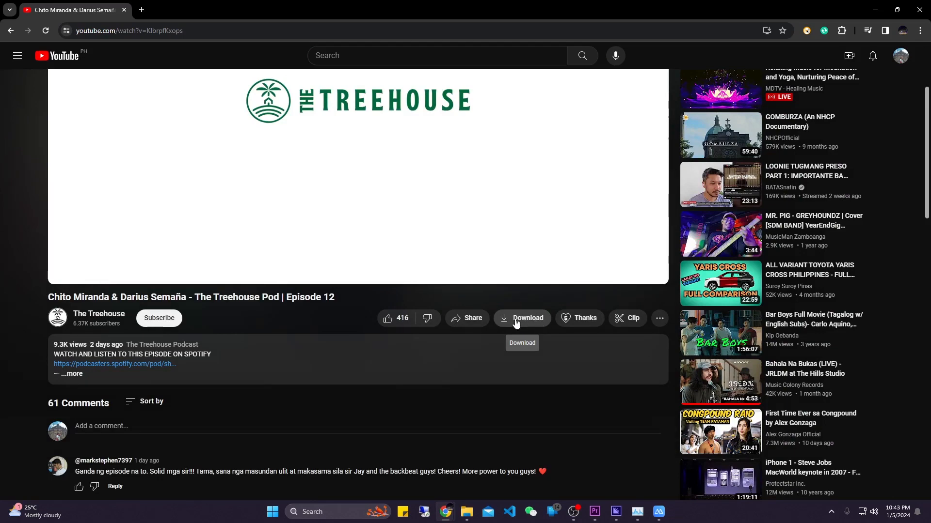
mouse_move(518, 323)
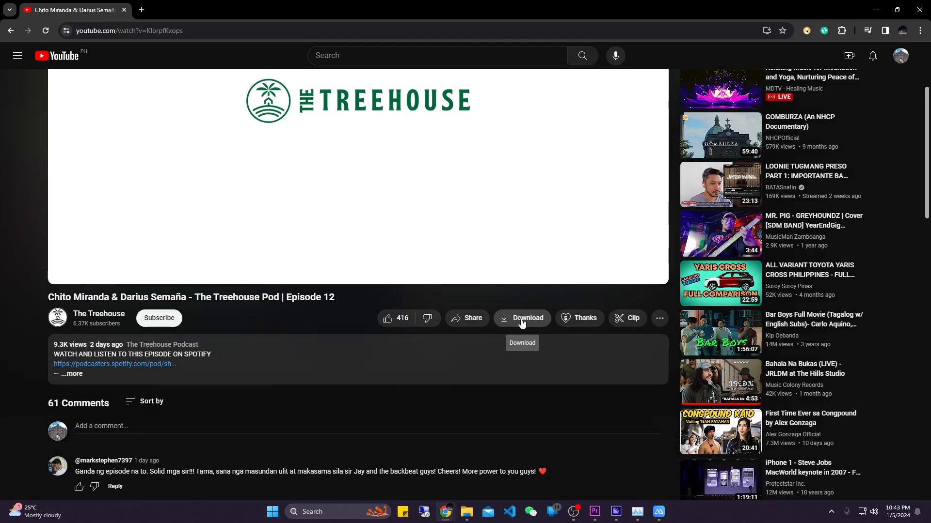
Start downloading The Treehouse Pod Episode 12 from its watch page.
left_click(521, 318)
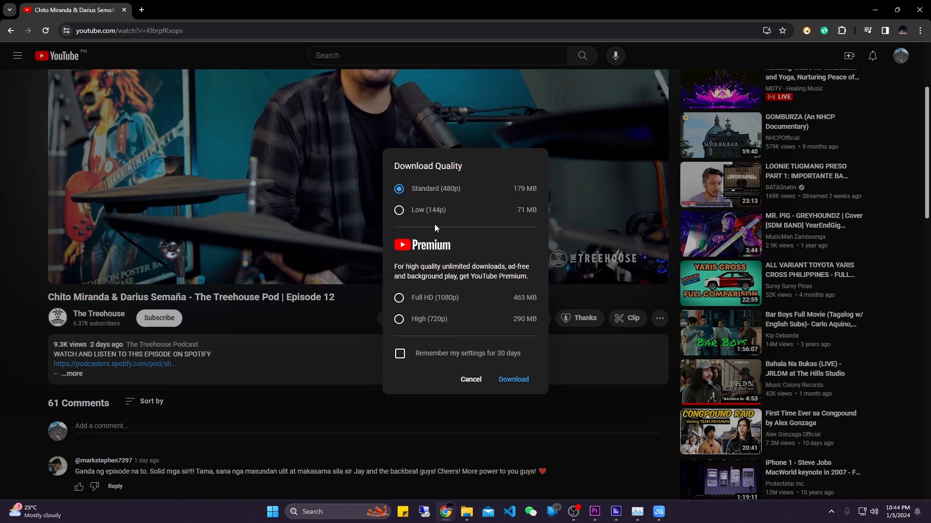
Confirm the episode download at Standard (480p) quality.
left_click(512, 379)
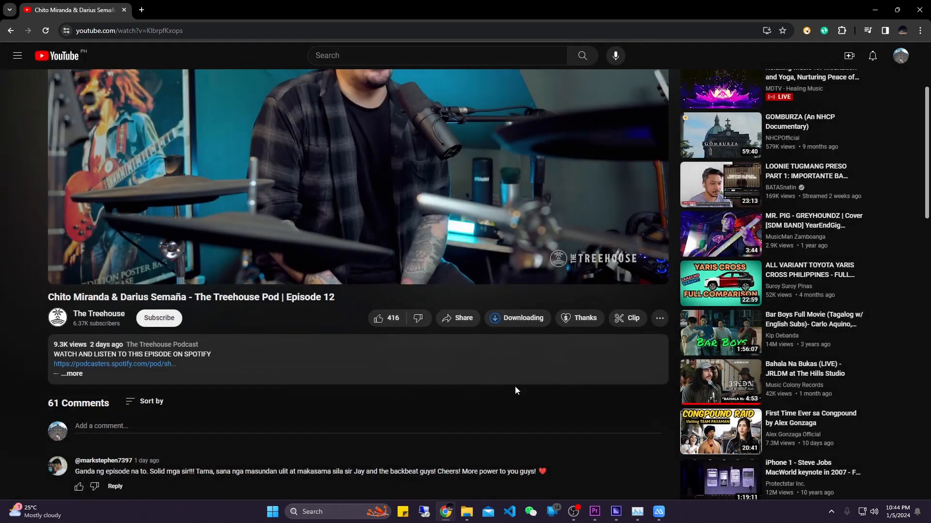
Check the download button until the episode shows as Downloaded.
left_click(516, 318)
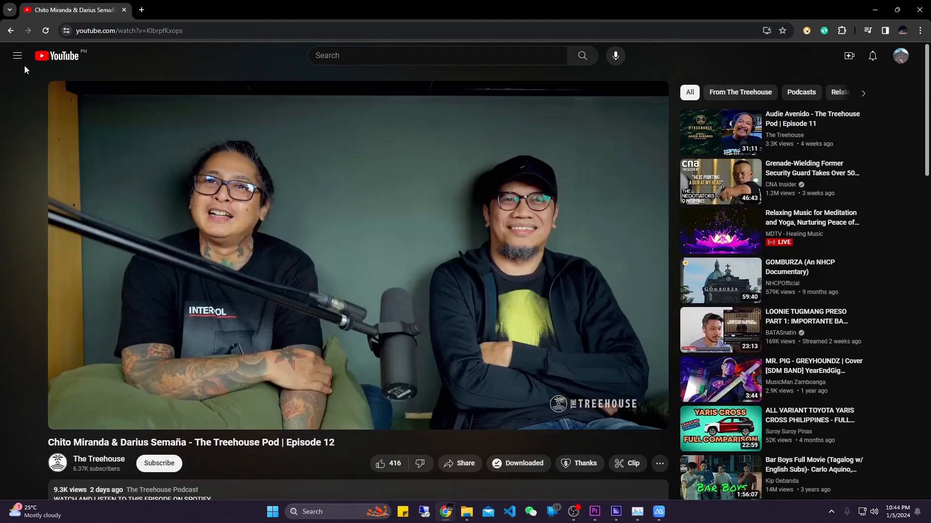
Go to YouTube's Downloads page listing the episode as Downloaded.
left_click(16, 56)
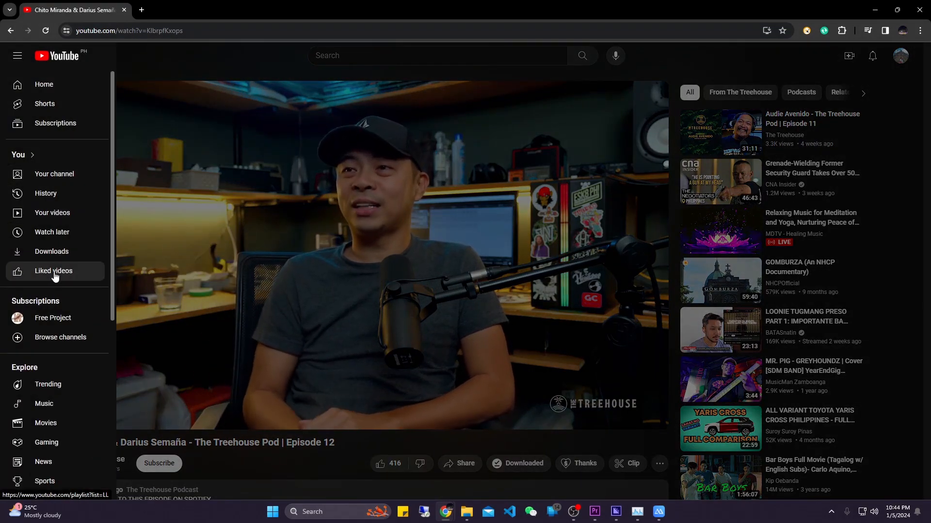
left_click(52, 252)
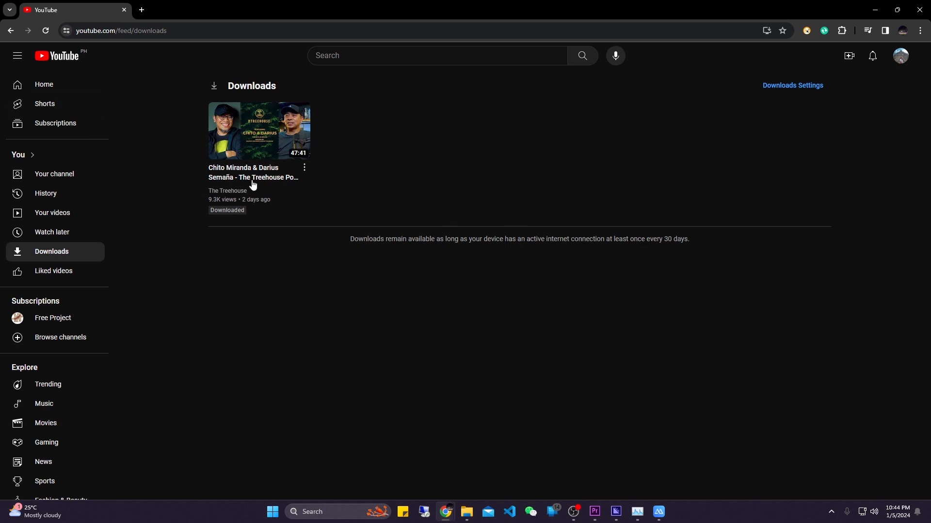
mouse_move(268, 145)
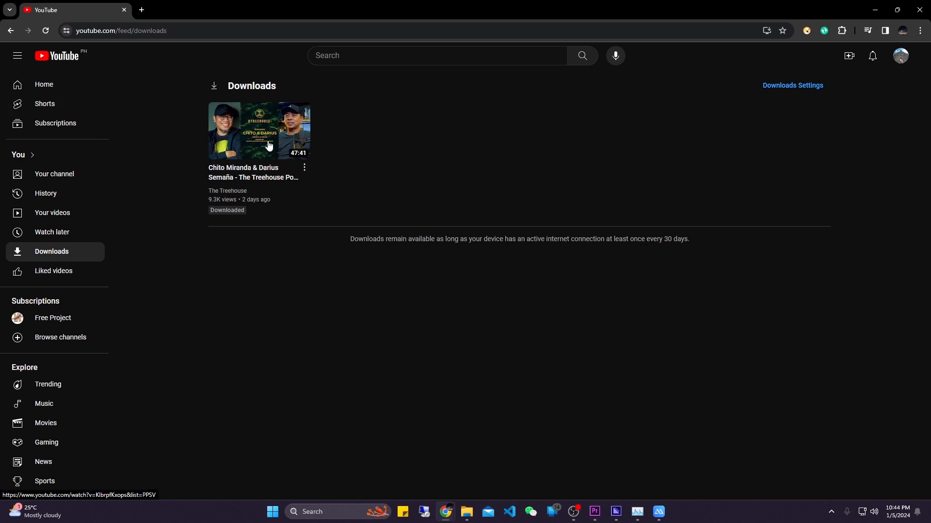
mouse_move(561, 152)
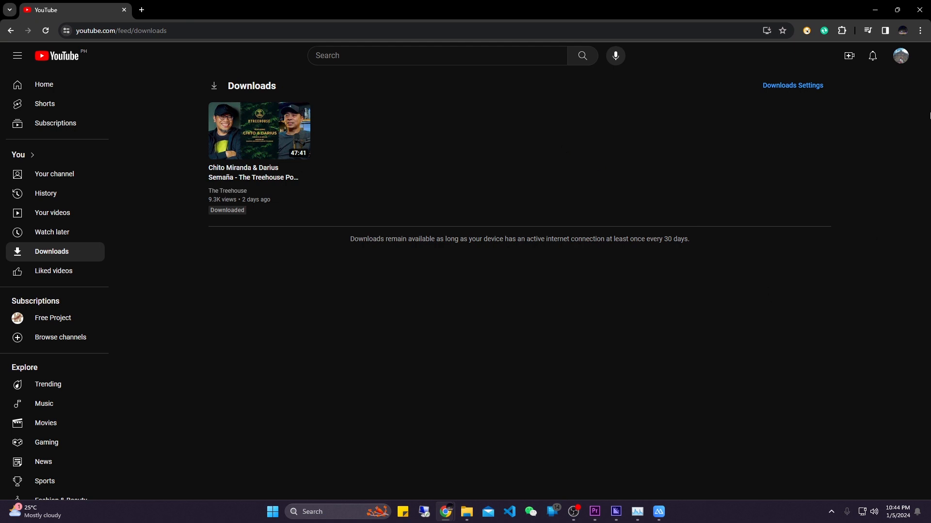
mouse_move(487, 333)
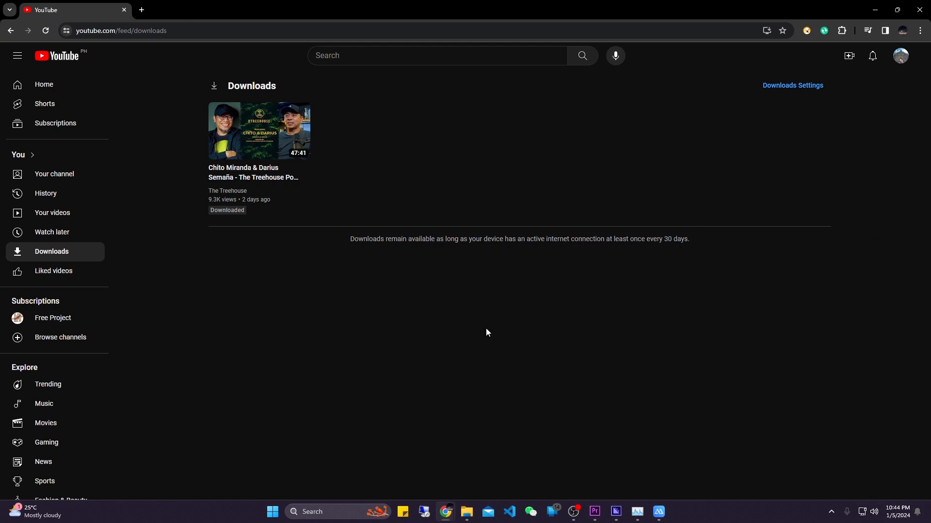
mouse_move(582, 487)
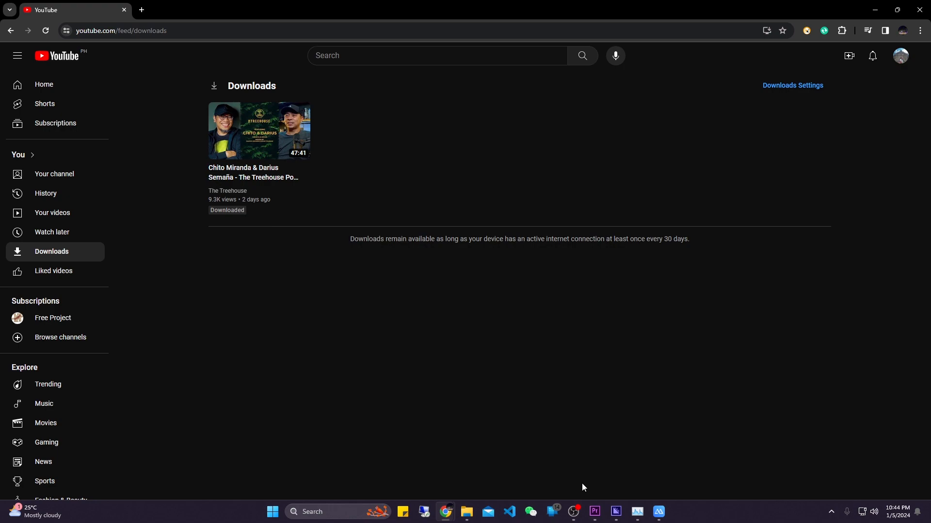